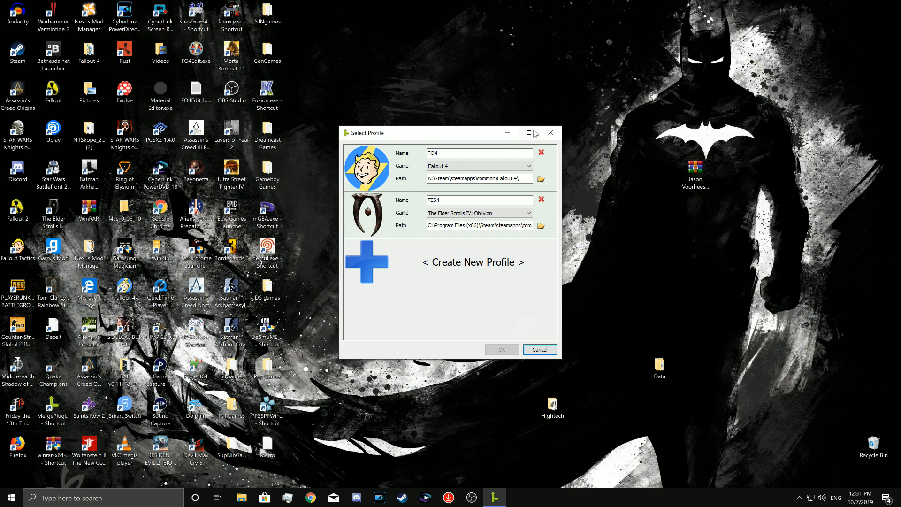
pyautogui.moveTo(550, 133)
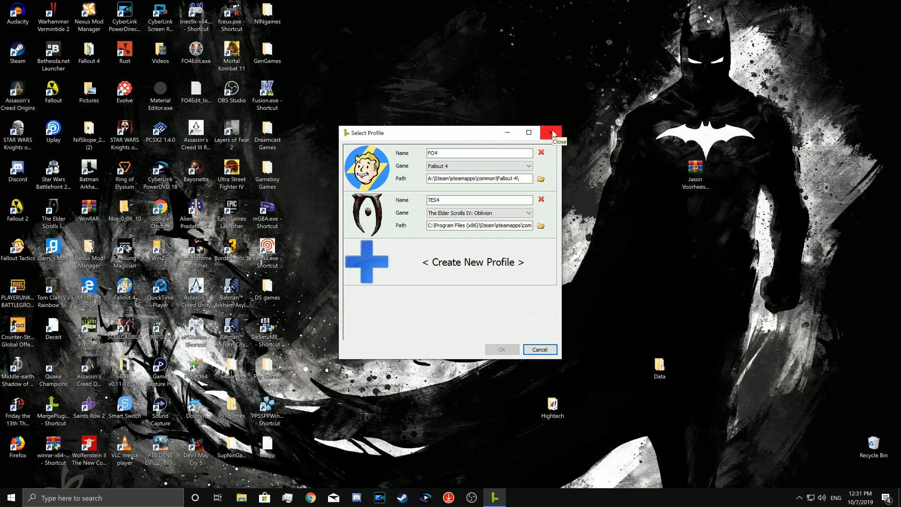
# - Close the game profile selection dialog in Nexus Mod Manager
pyautogui.click(550, 133)
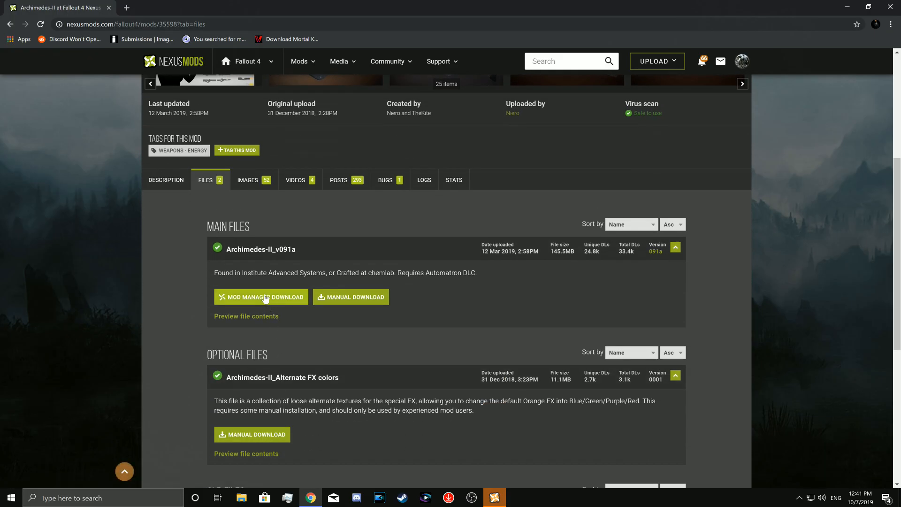
pyautogui.moveTo(261, 297)
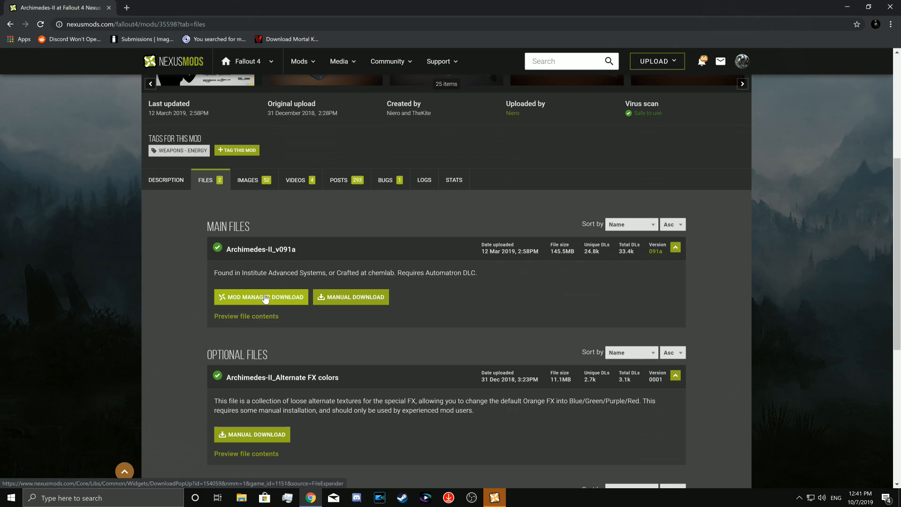
# - Send the Archimedes-II_v091a main file to the mod manager with Mod Manager Download
pyautogui.scroll(3)
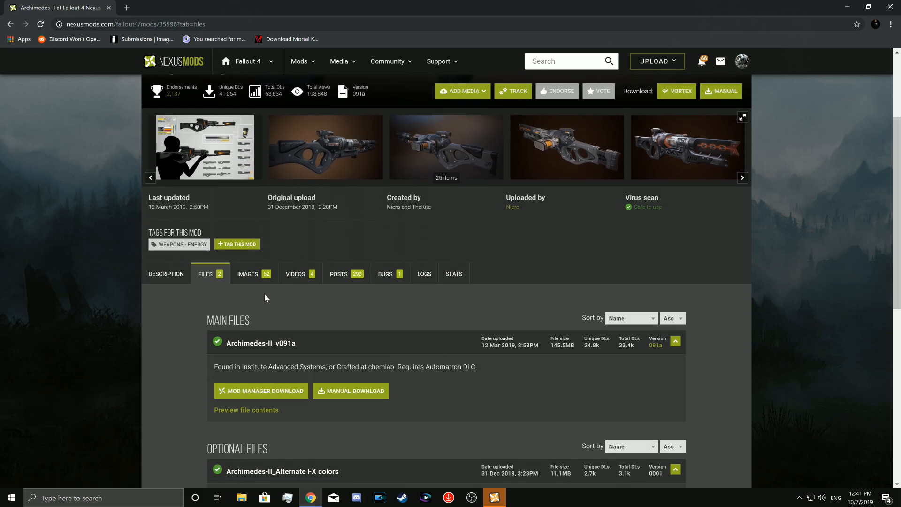
pyautogui.moveTo(260, 390)
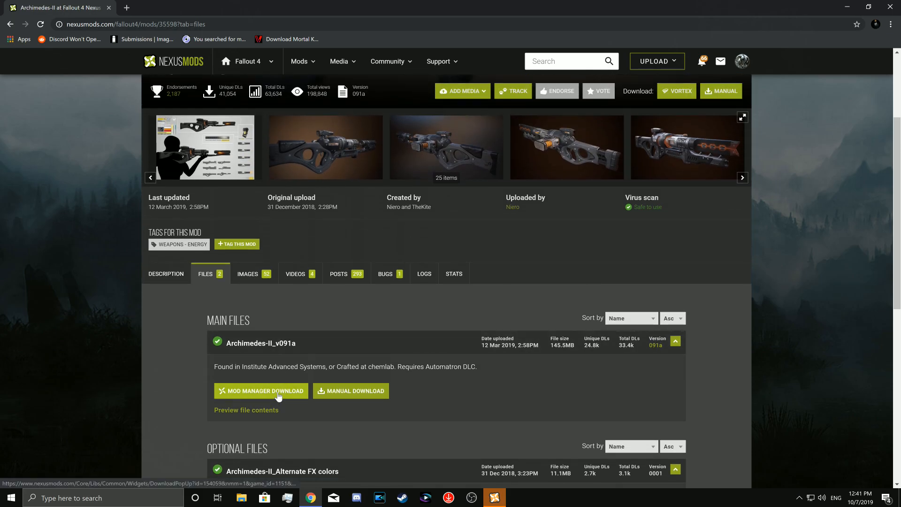
pyautogui.click(260, 391)
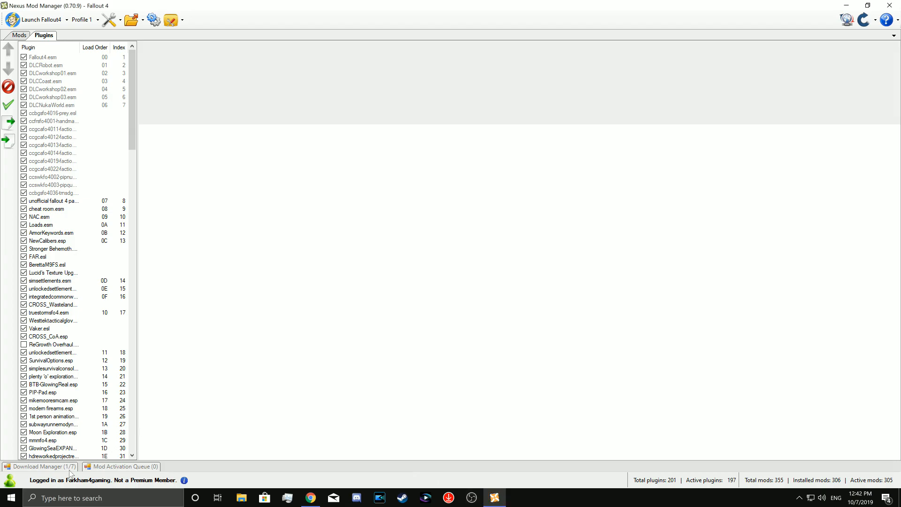
# - Check the download queue, then select Archimedes-II.esp at the bottom of the plugin list
pyautogui.click(40, 466)
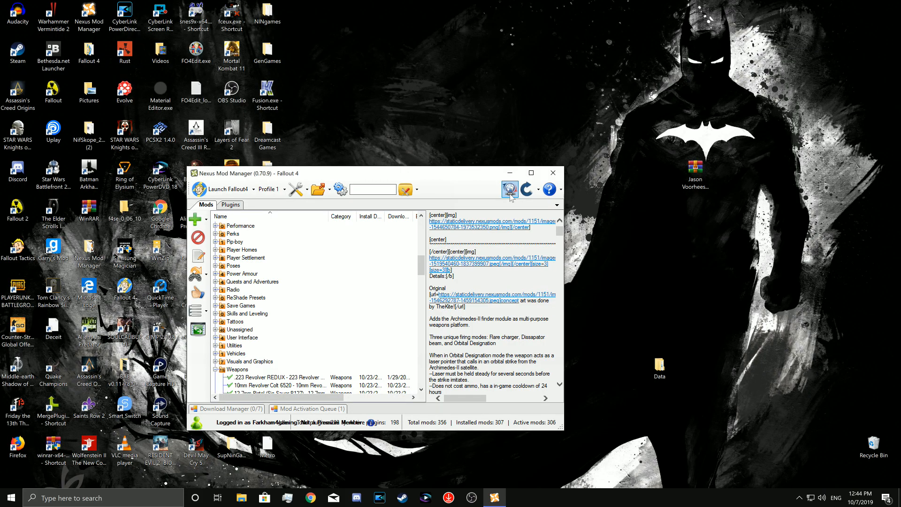
pyautogui.moveTo(264, 184)
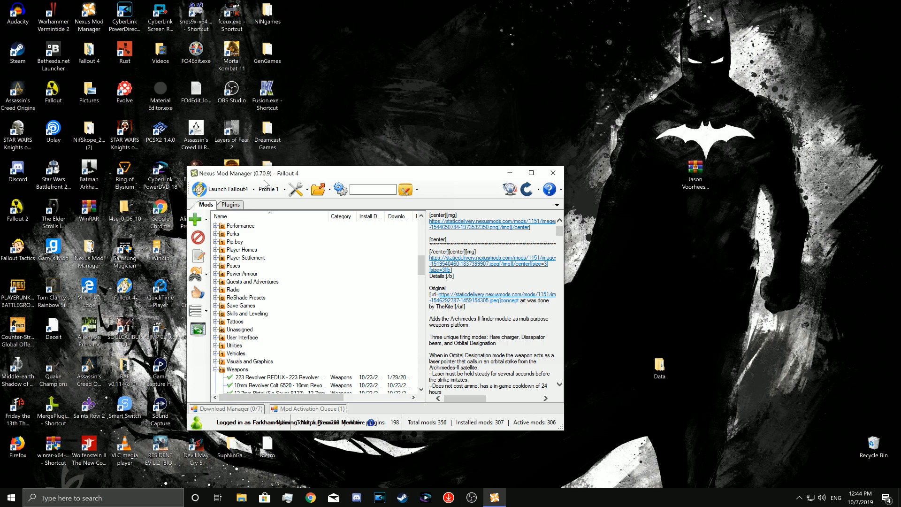
pyautogui.click(230, 204)
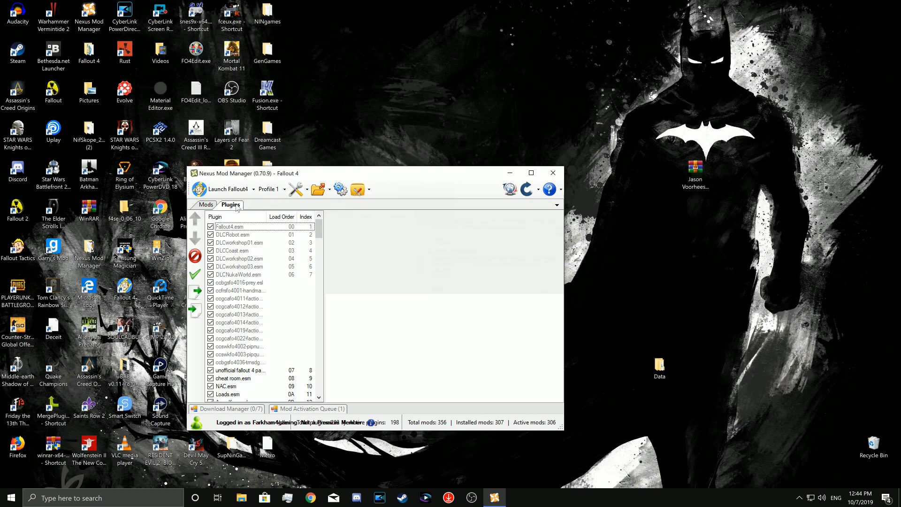
pyautogui.scroll(-3)
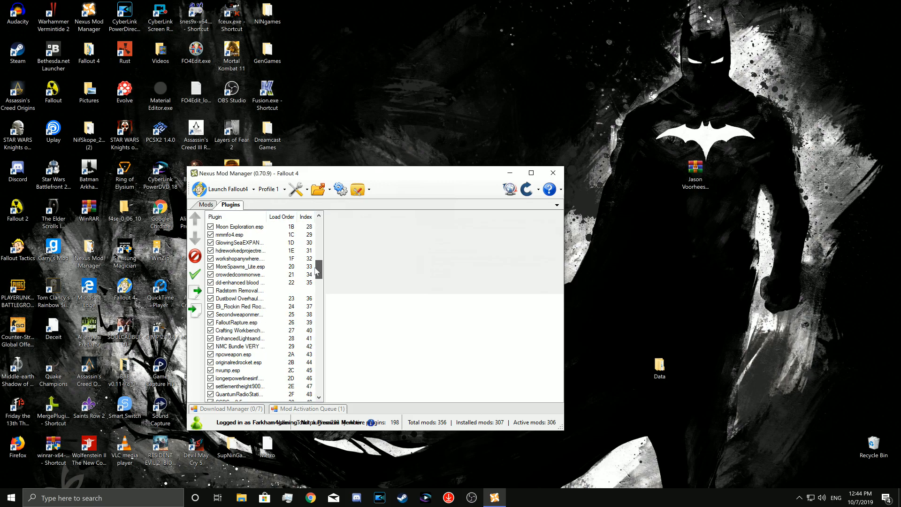
pyautogui.scroll(-3)
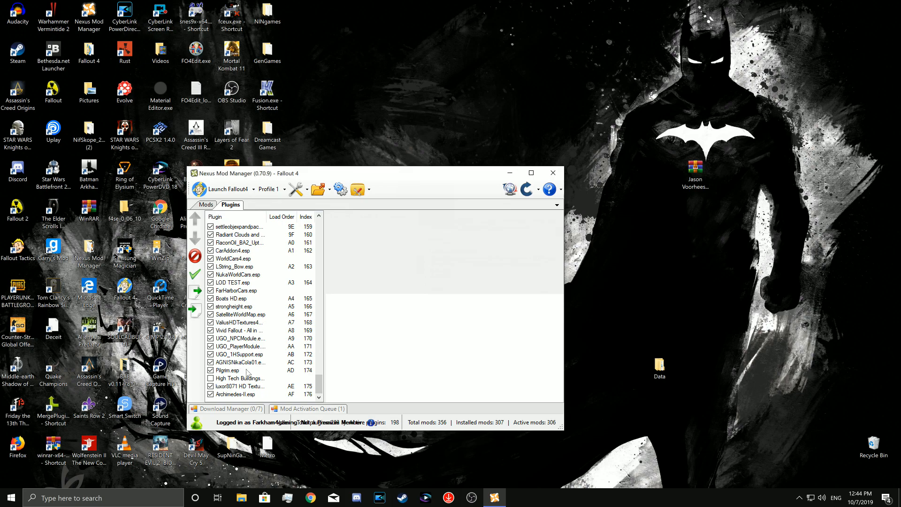
pyautogui.click(236, 394)
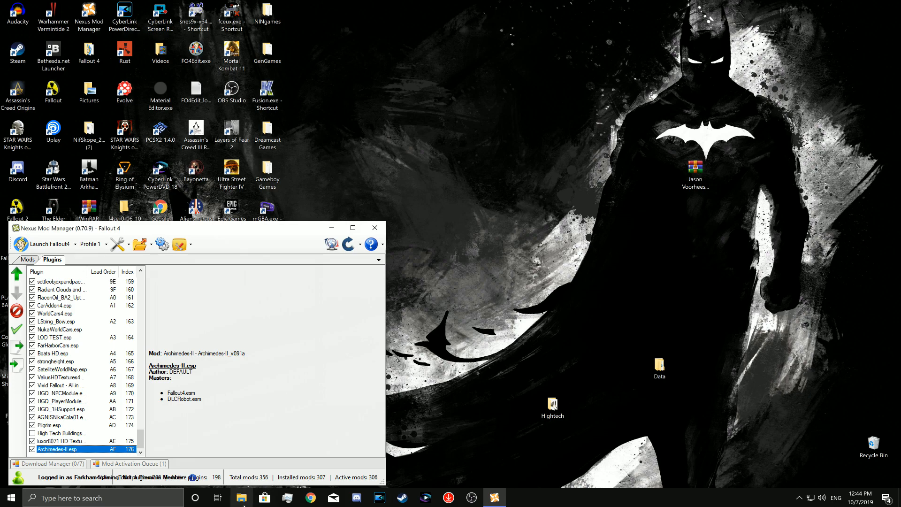
pyautogui.click(241, 498)
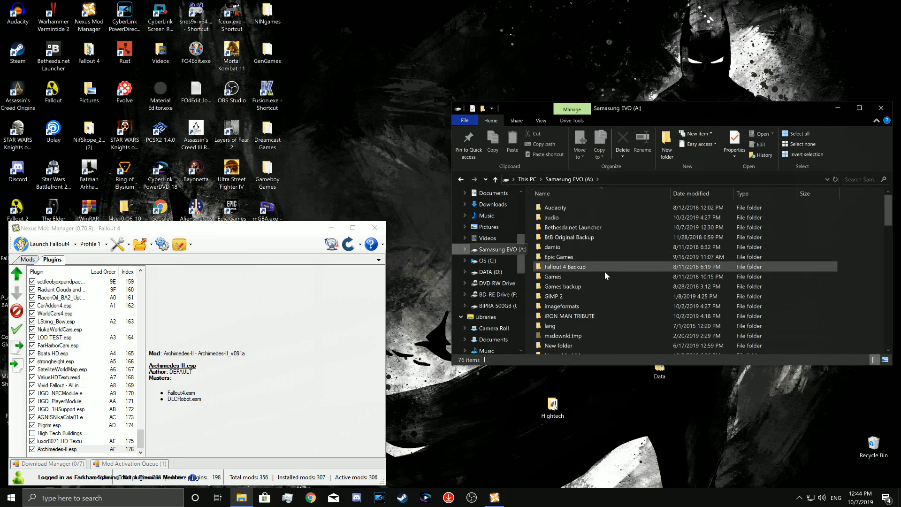
# - Browse to Steam > steamapps > common > Fallout 4 > Data and select Archimedes-II.esp
pyautogui.scroll(-3)
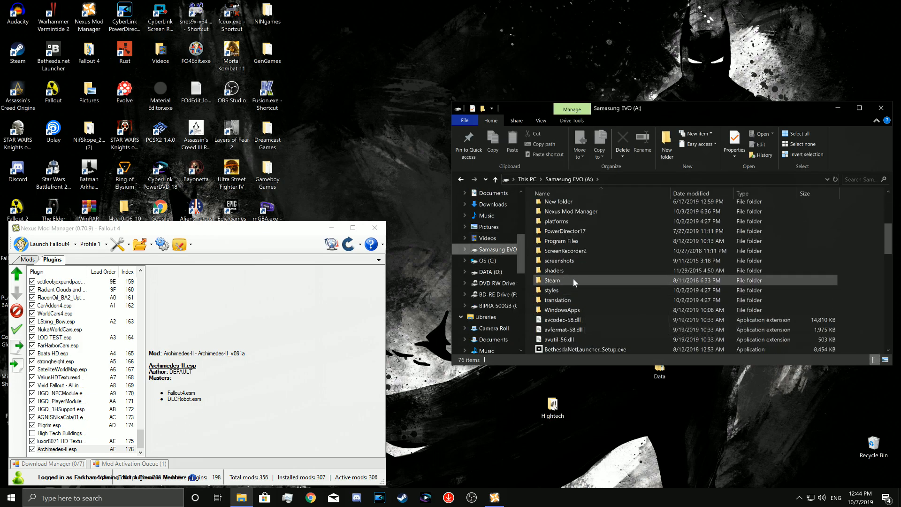
pyautogui.doubleClick(553, 280)
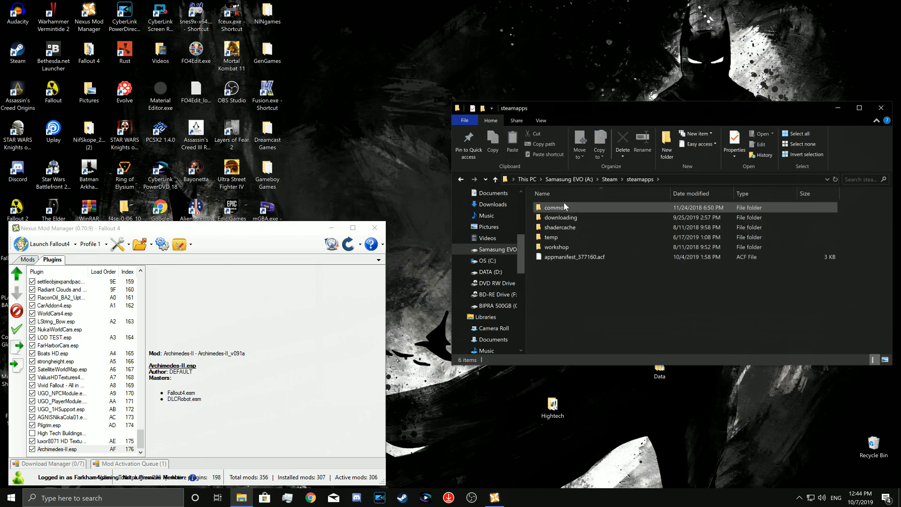
pyautogui.doubleClick(554, 208)
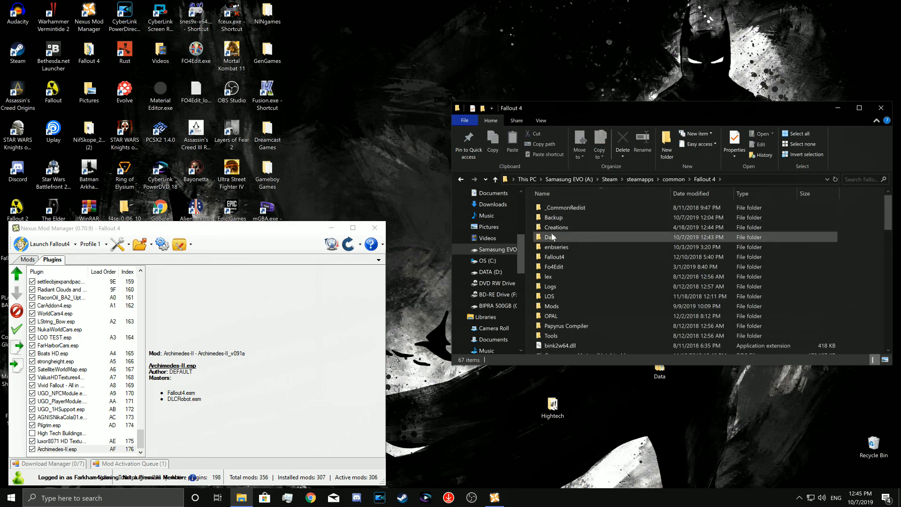
pyautogui.doubleClick(552, 236)
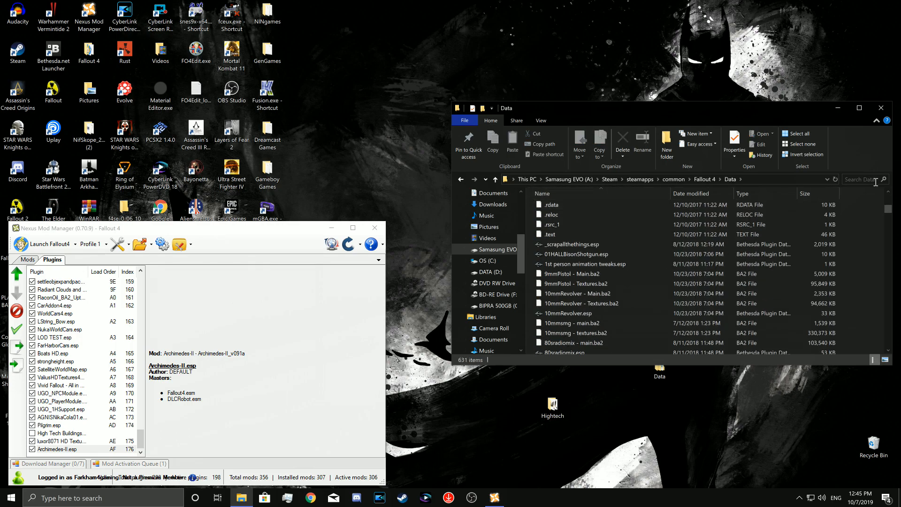
pyautogui.scroll(-3)
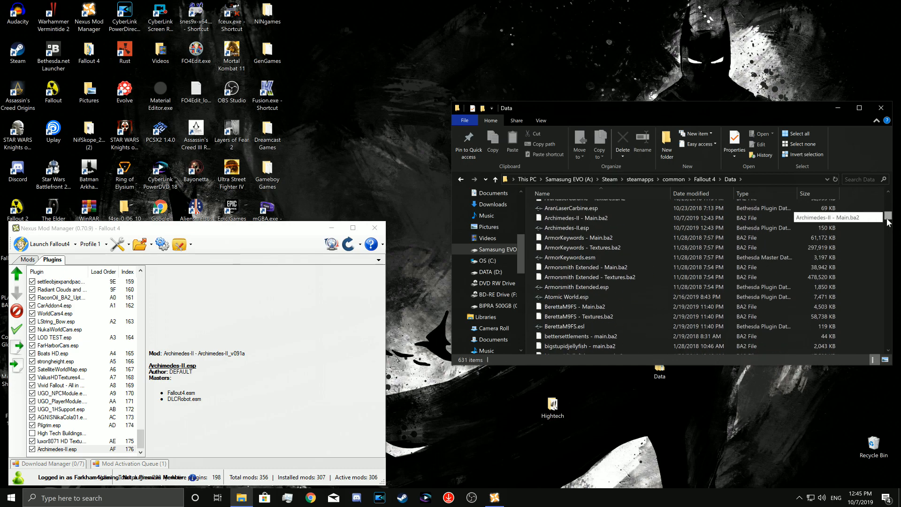
pyautogui.click(569, 267)
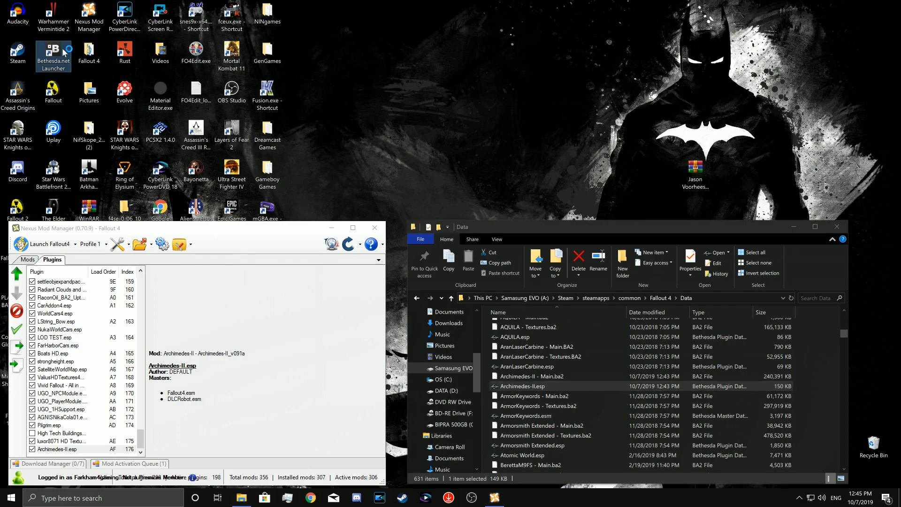
pyautogui.moveTo(61, 53)
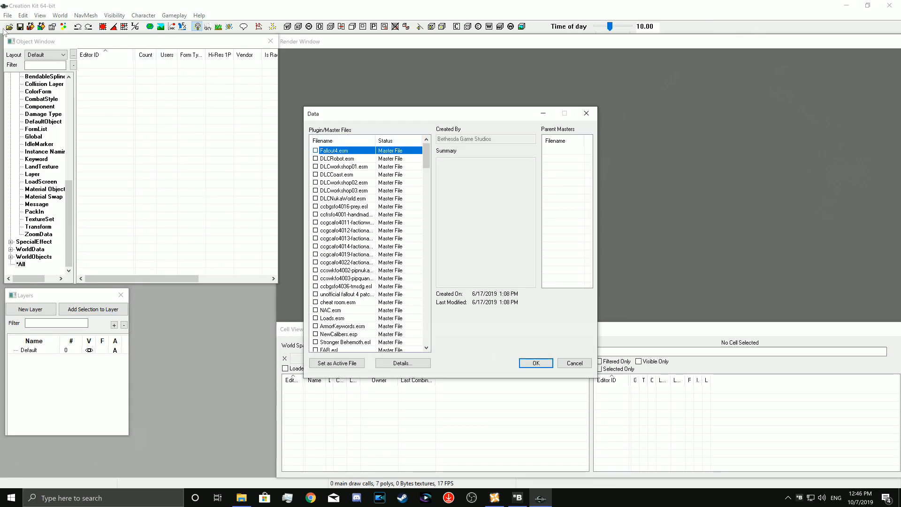
# - Load Fallout4.esm and Archimedes-II.esp, with Archimedes-II.esp as the active file
pyautogui.click(533, 363)
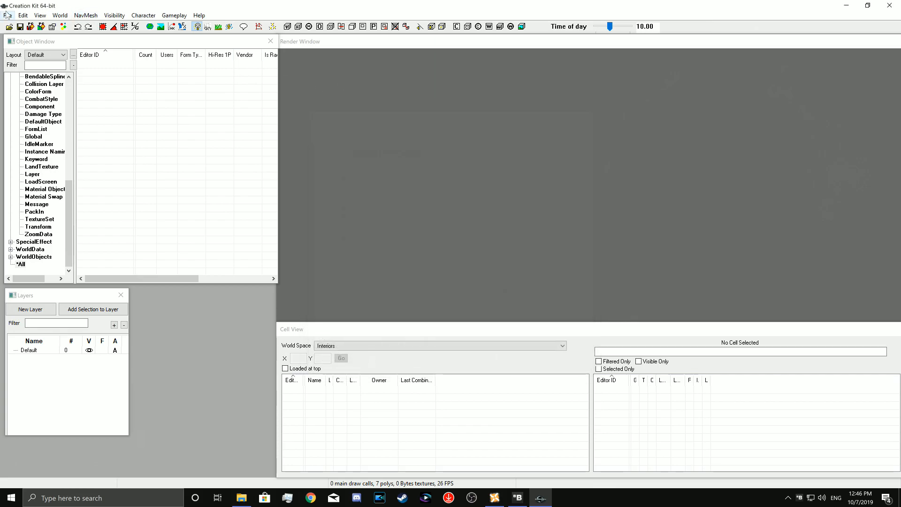
pyautogui.click(7, 15)
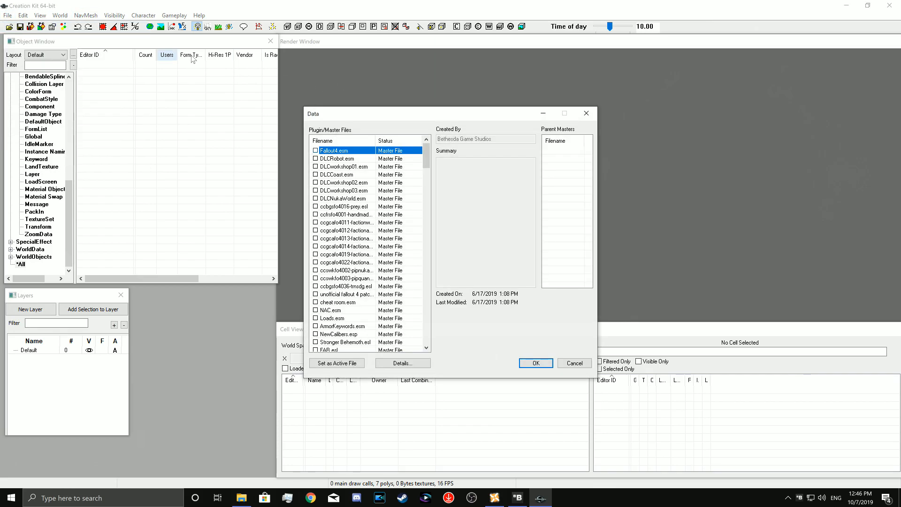
pyautogui.moveTo(367, 144)
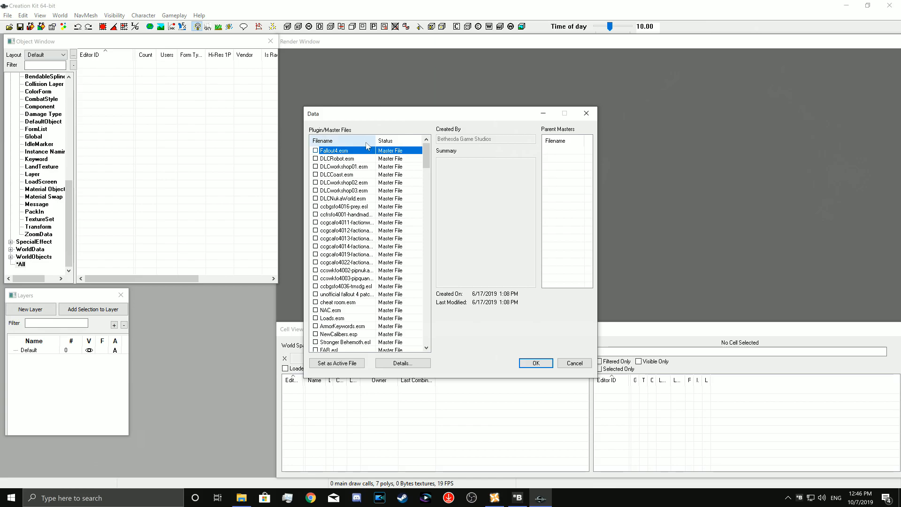
pyautogui.click(316, 150)
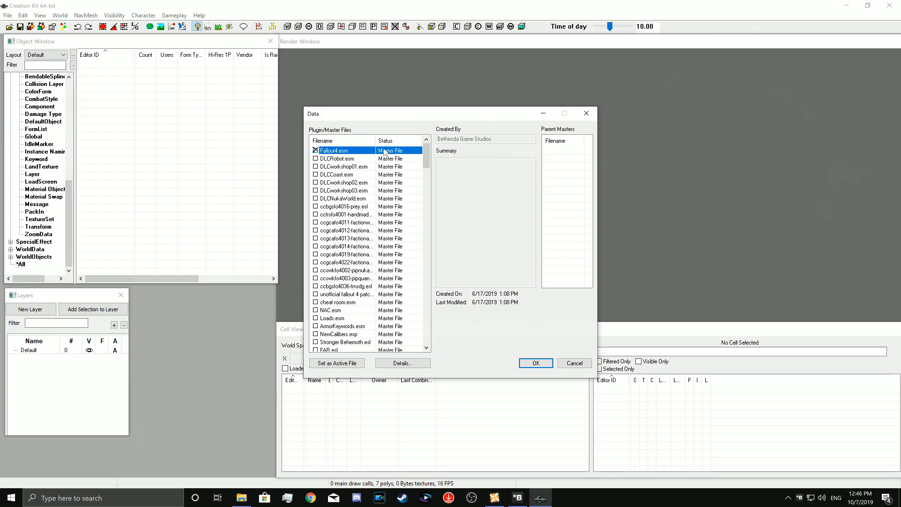
pyautogui.scroll(-3)
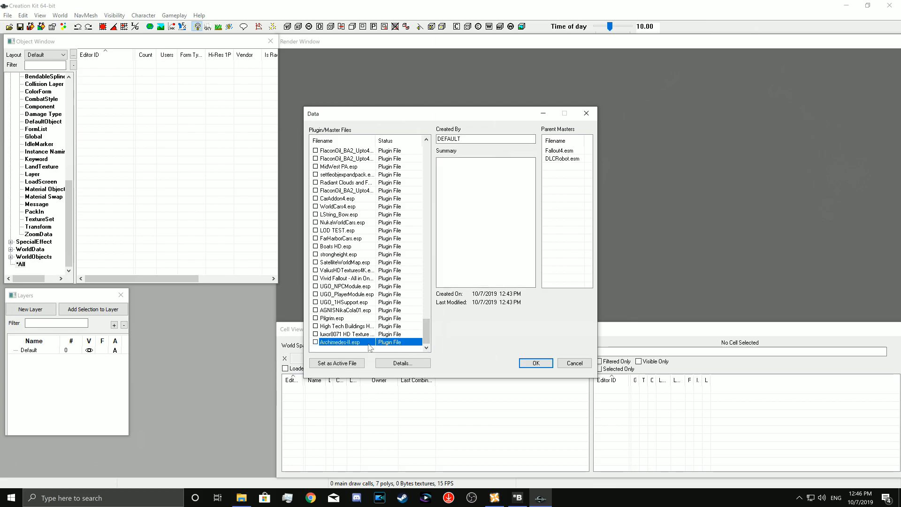
pyautogui.click(316, 342)
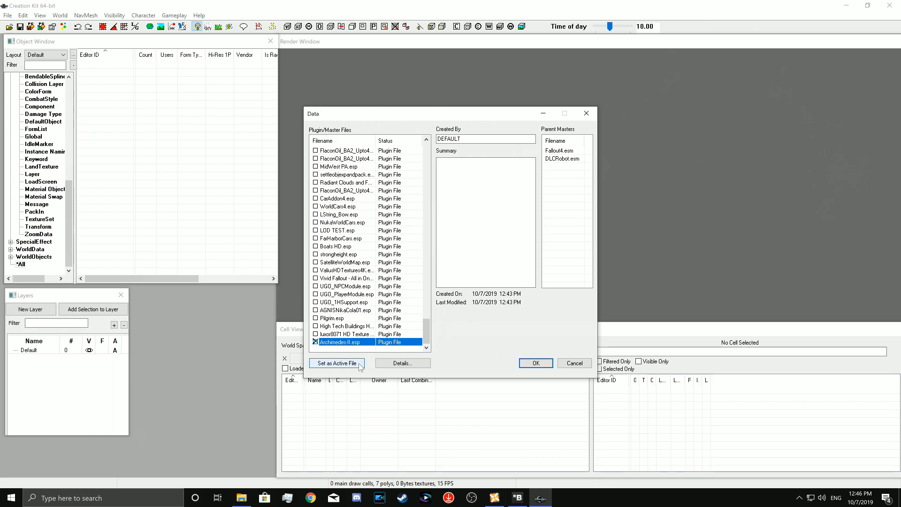
pyautogui.click(335, 362)
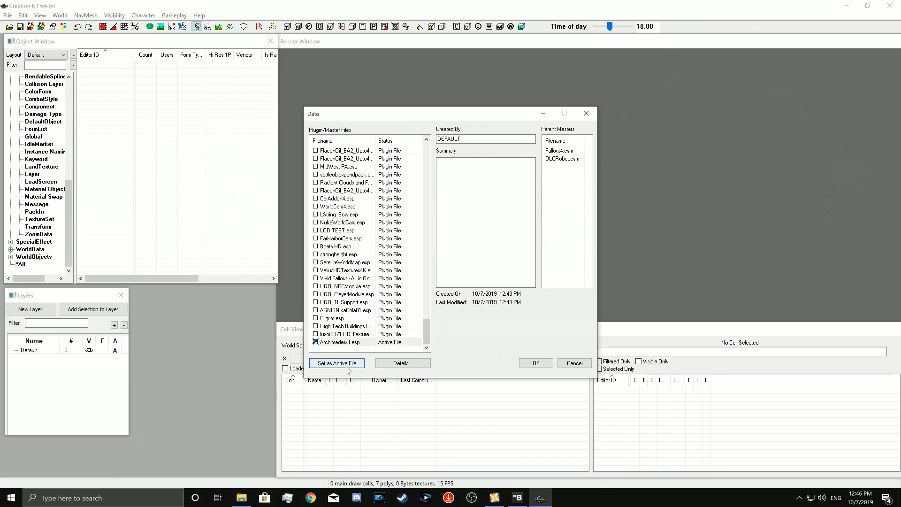
pyautogui.moveTo(535, 363)
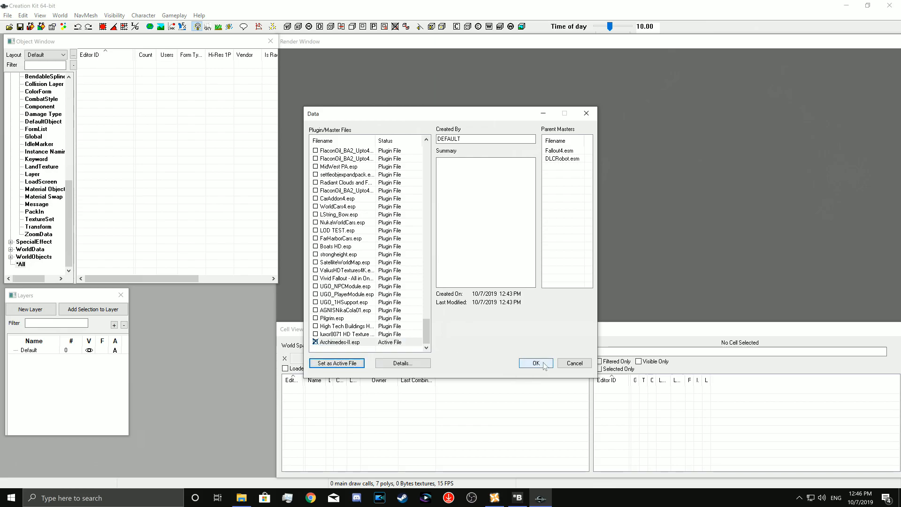
pyautogui.click(535, 363)
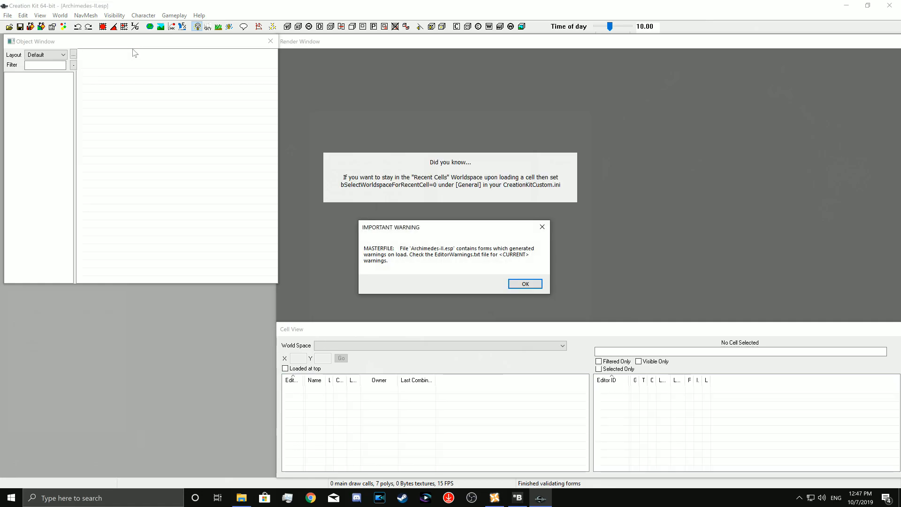
pyautogui.moveTo(435, 233)
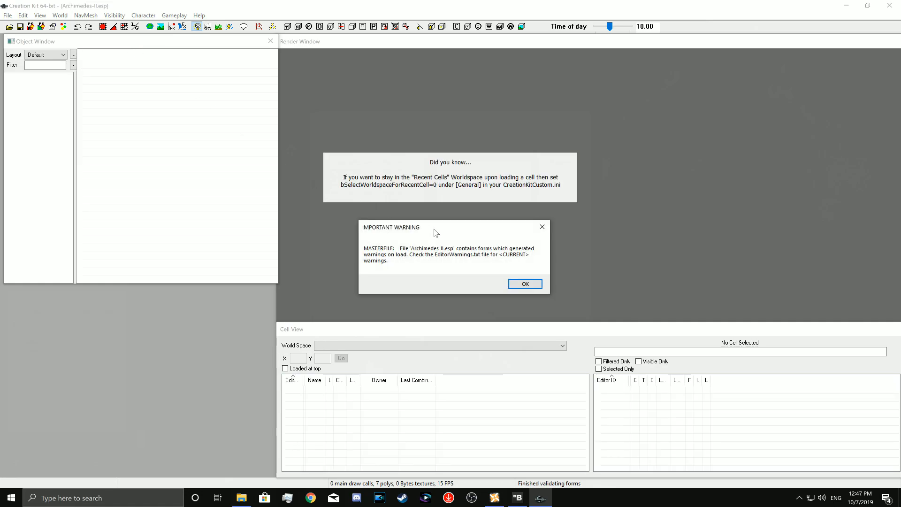
pyautogui.moveTo(471, 243)
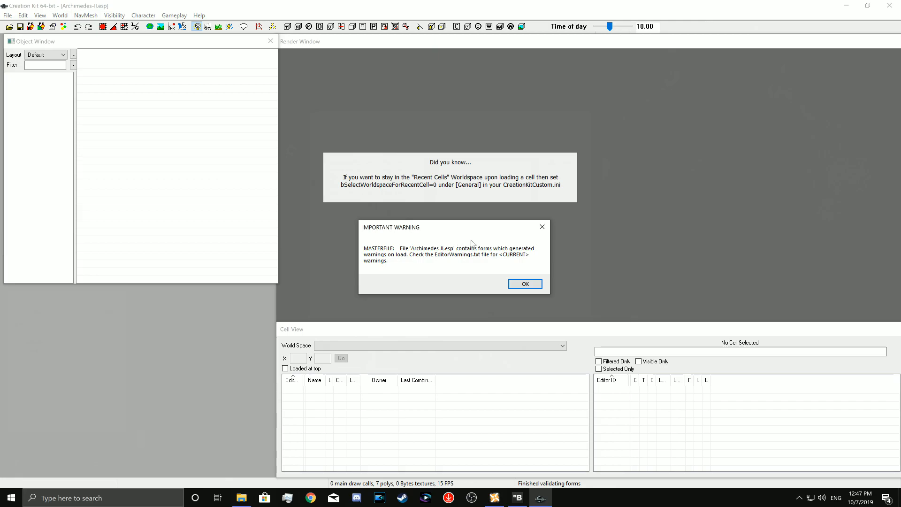
# - Dismiss the IMPORTANT WARNING about forms in Archimedes-II.esp once loading finishes
pyautogui.click(524, 284)
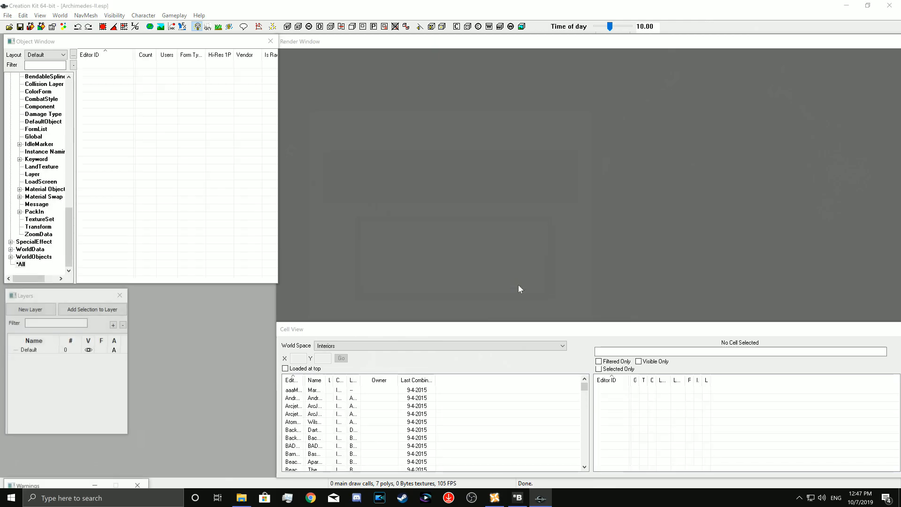
pyautogui.moveTo(300, 188)
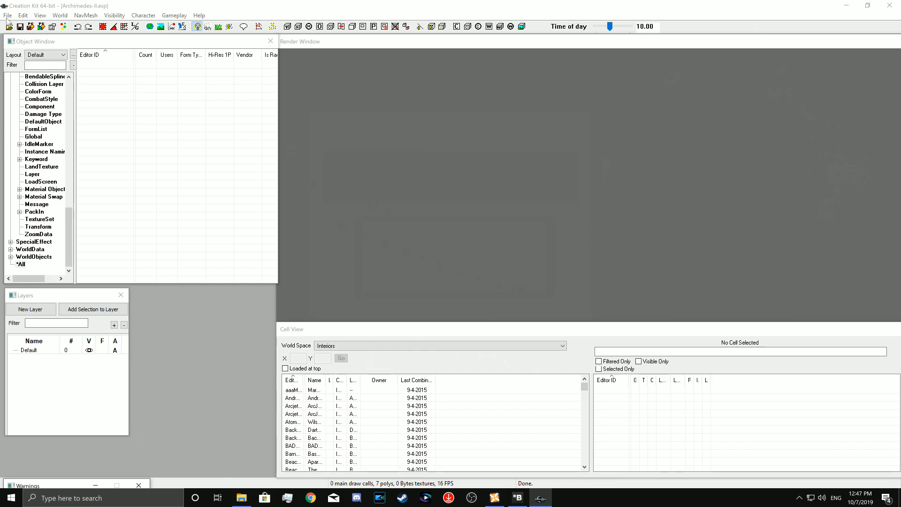
# - Compact the active file's form IDs, confirming and acknowledging the Done message
pyautogui.click(7, 15)
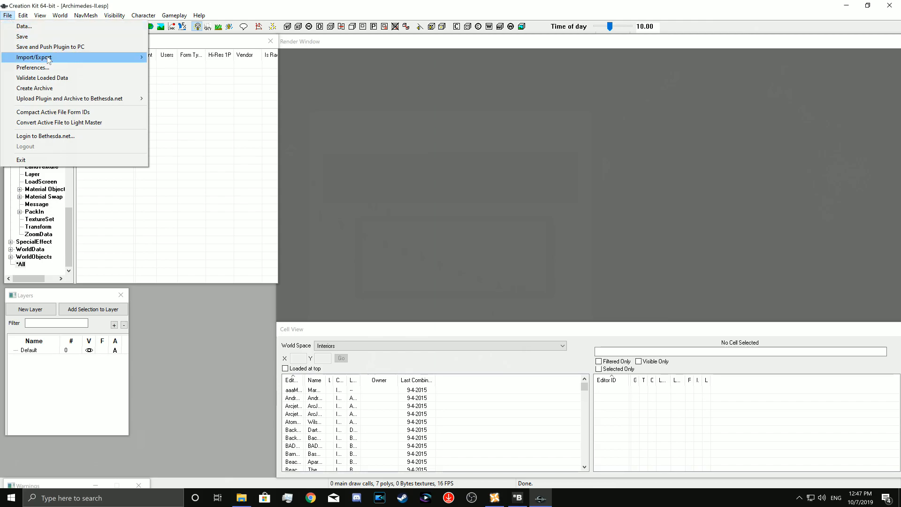
pyautogui.moveTo(53, 112)
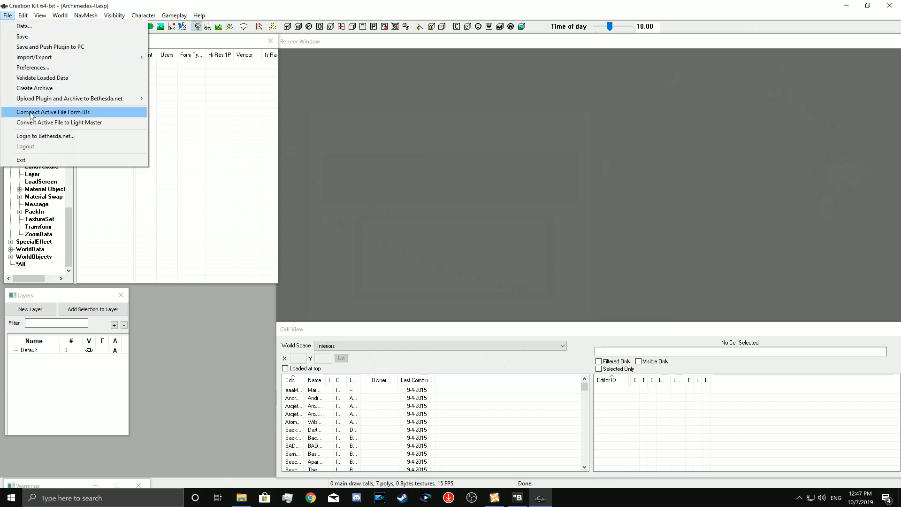
pyautogui.moveTo(43, 117)
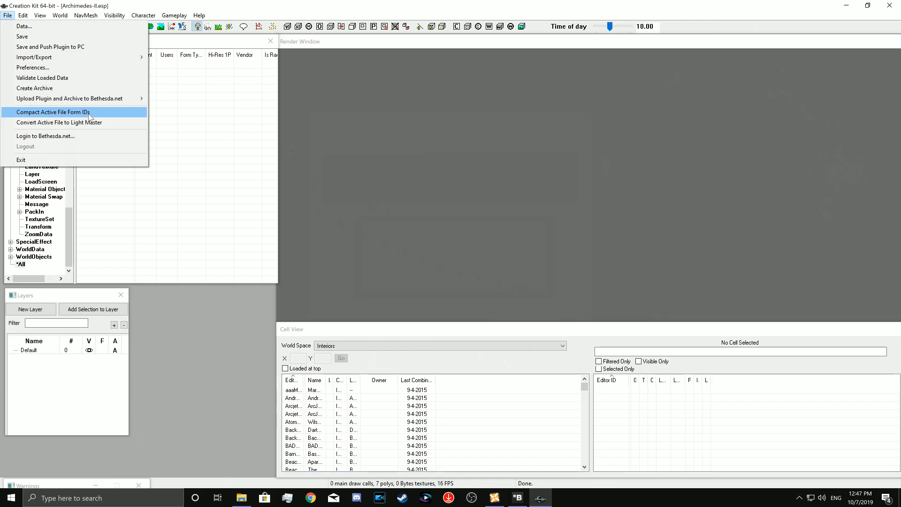
pyautogui.click(53, 111)
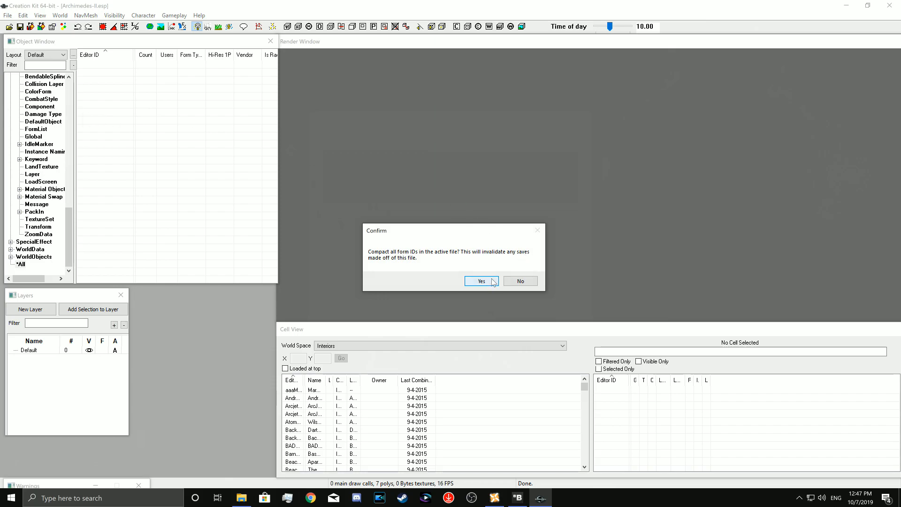
pyautogui.click(480, 281)
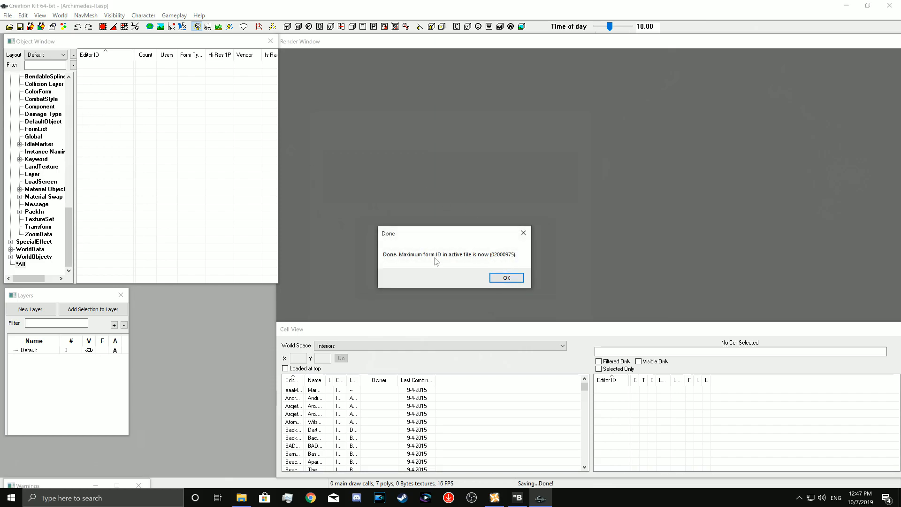
pyautogui.click(505, 277)
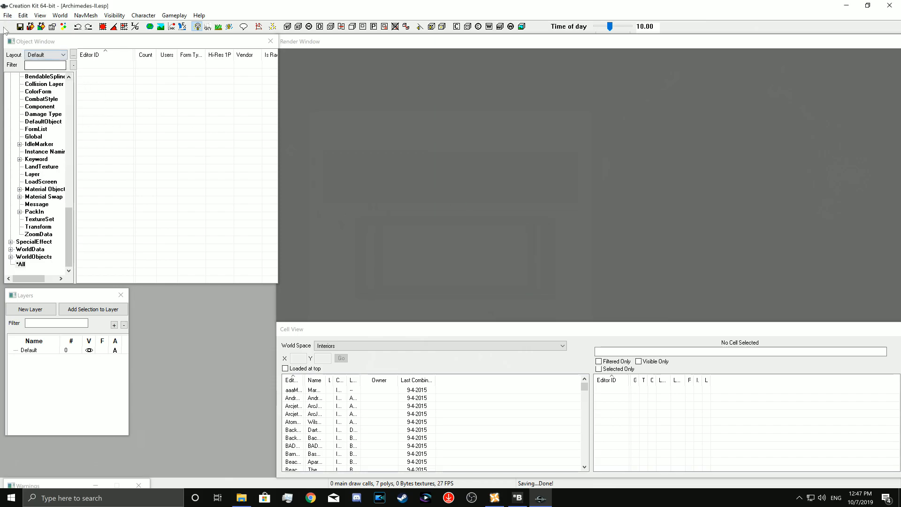
# - Convert Archimedes-II.esp to a light master and confirm the prompt
pyautogui.click(7, 15)
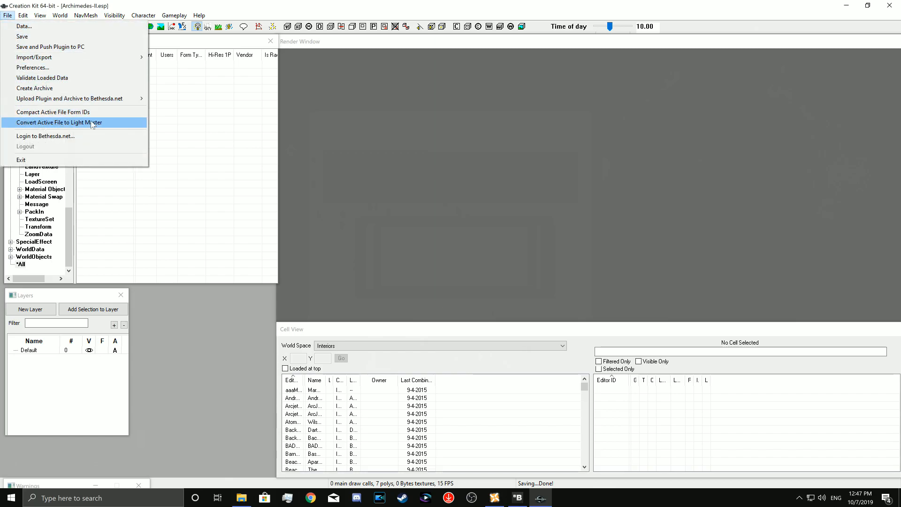
pyautogui.moveTo(5, 23)
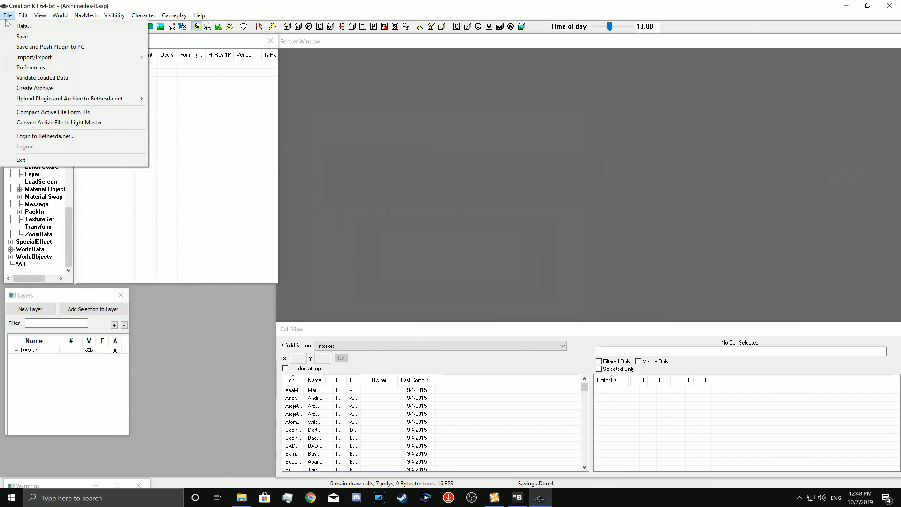
pyautogui.moveTo(59, 123)
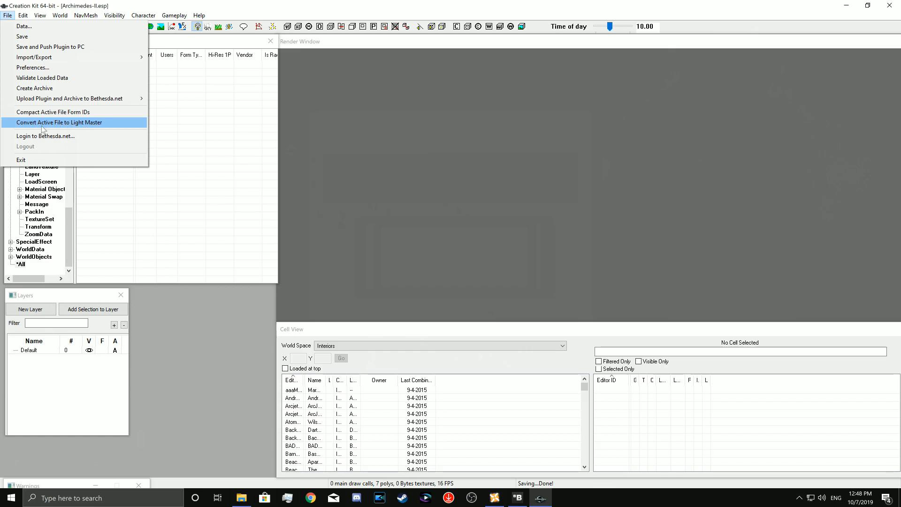
pyautogui.moveTo(82, 128)
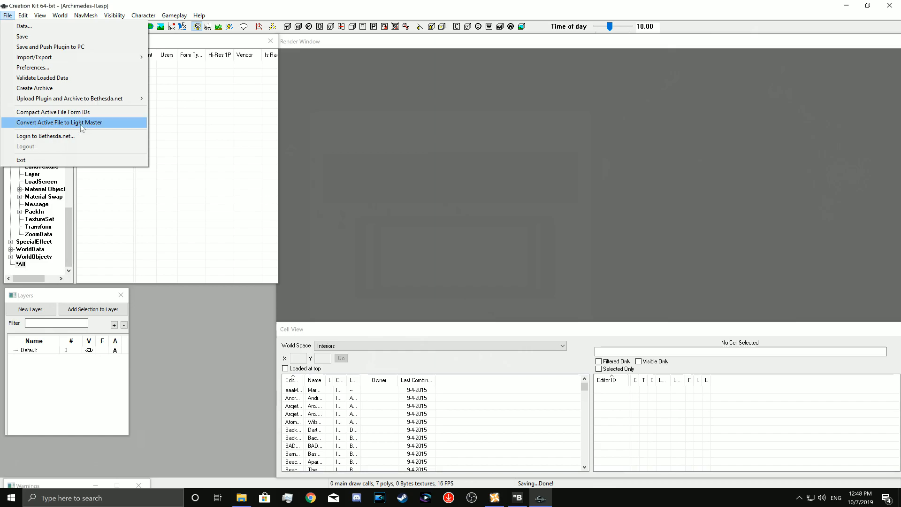
pyautogui.click(58, 122)
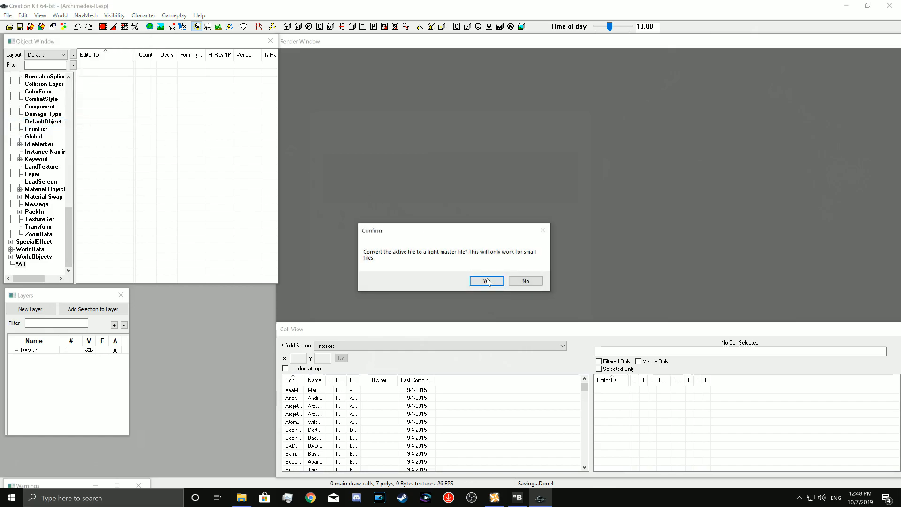
pyautogui.click(486, 281)
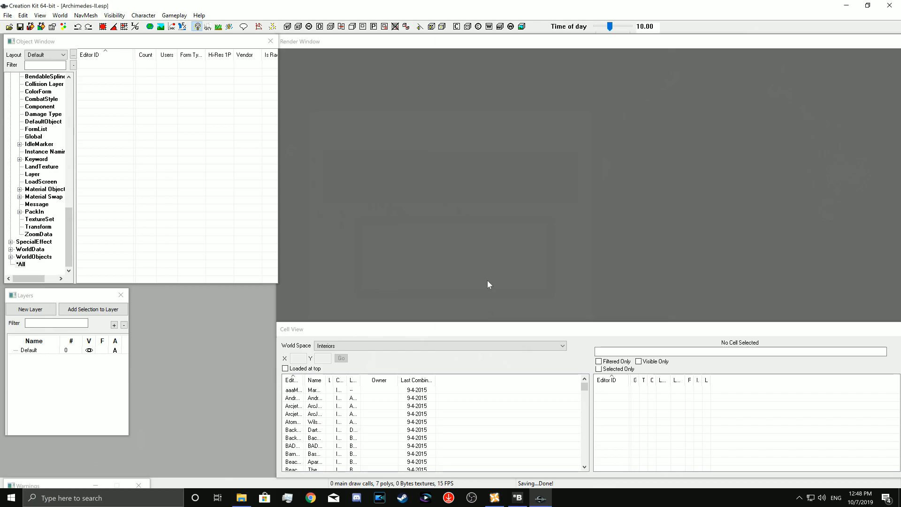
pyautogui.moveTo(515, 227)
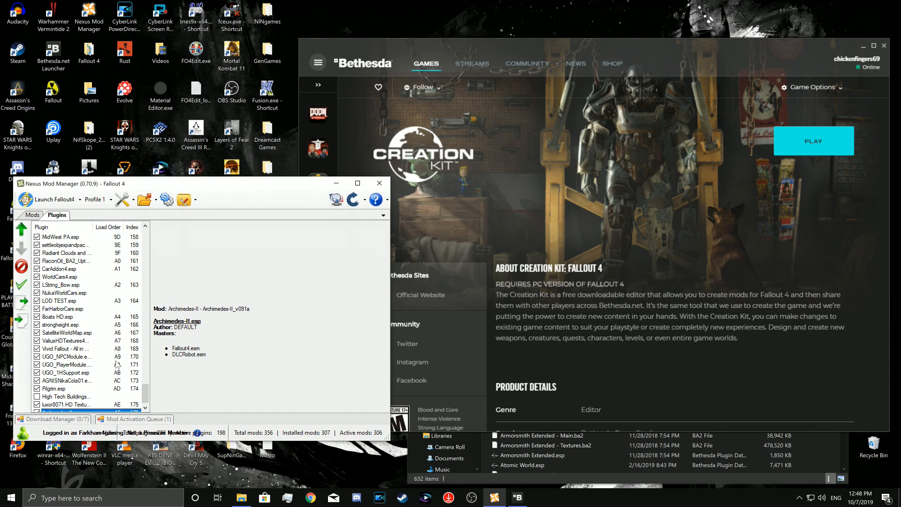
# - Tick Archimedes-II.esl in the Plugins list, then scroll back to the bottom
pyautogui.scroll(3)
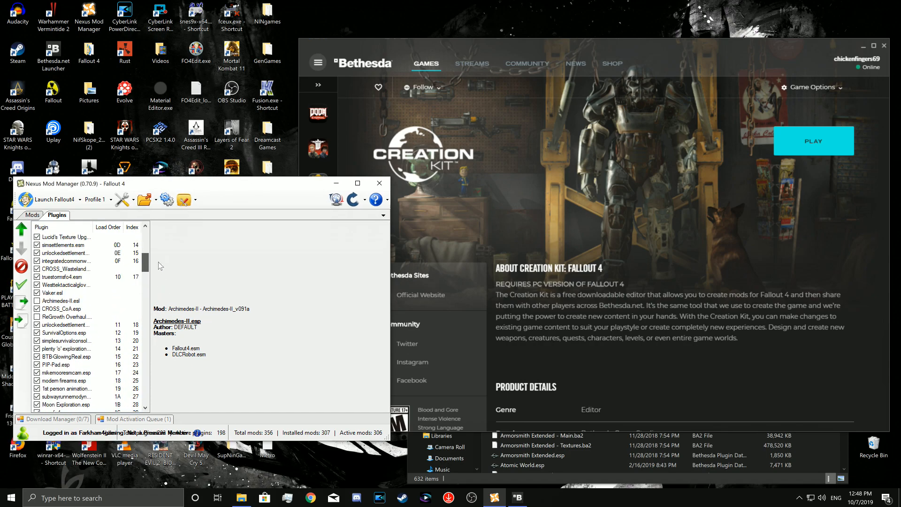
pyautogui.scroll(3)
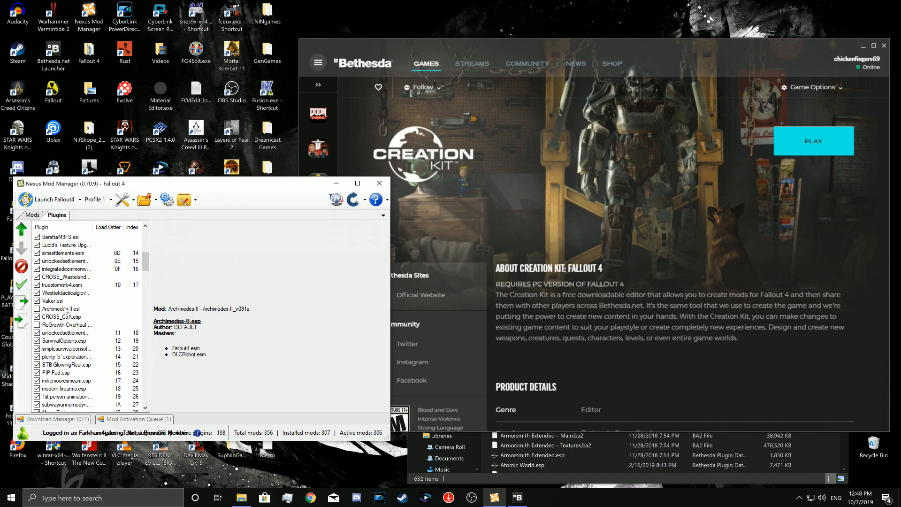
pyautogui.click(55, 309)
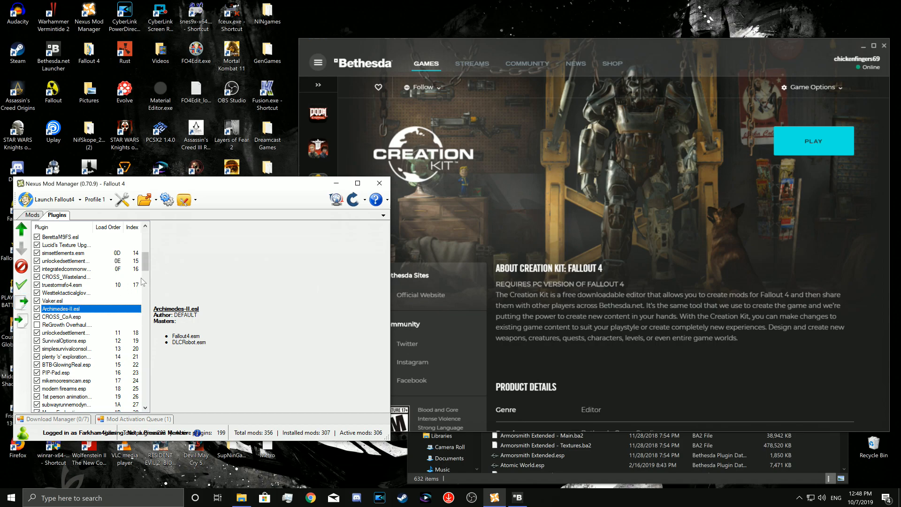
pyautogui.moveTo(233, 442)
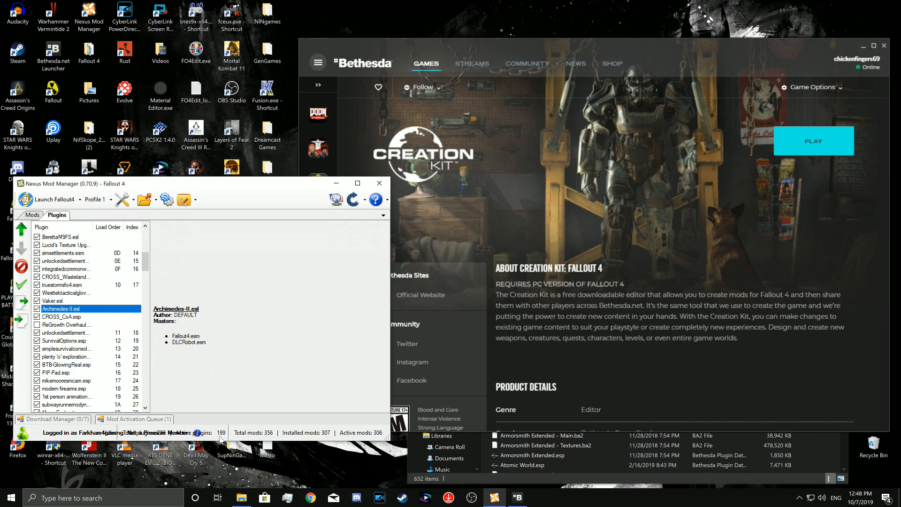
pyautogui.moveTo(229, 375)
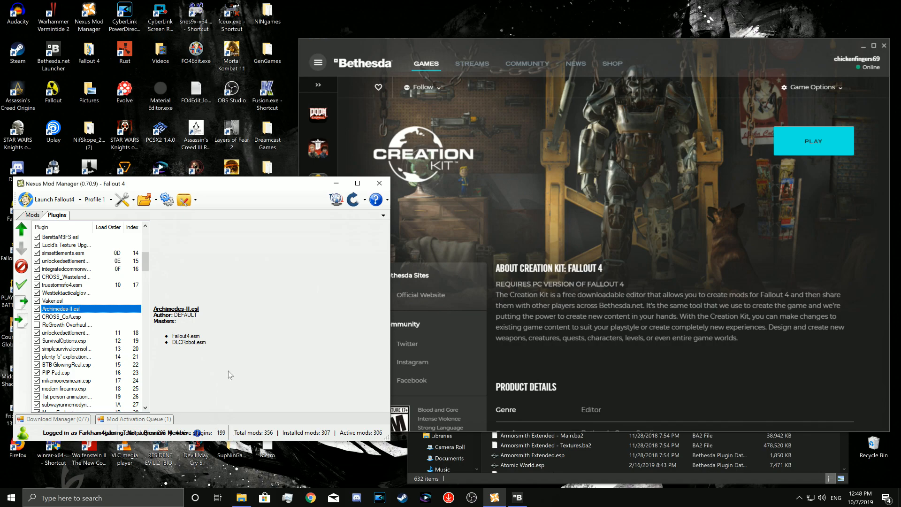
pyautogui.moveTo(218, 368)
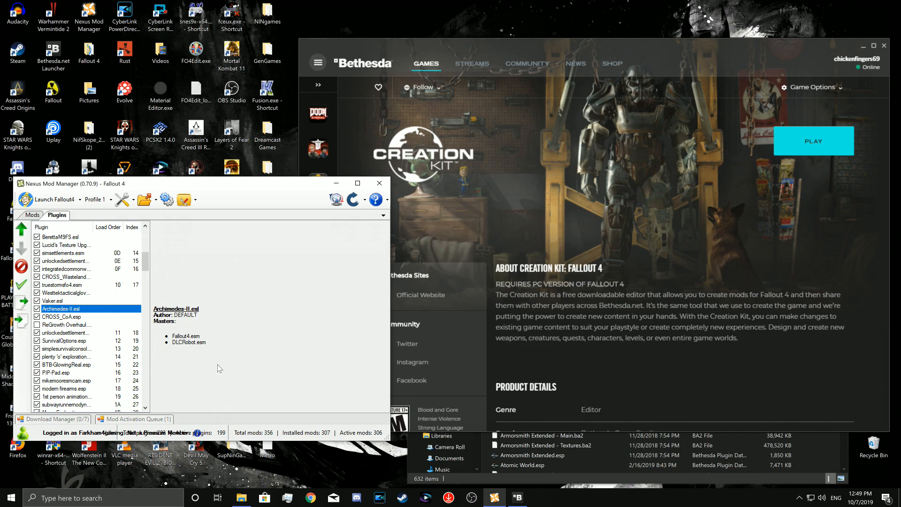
pyautogui.moveTo(142, 242)
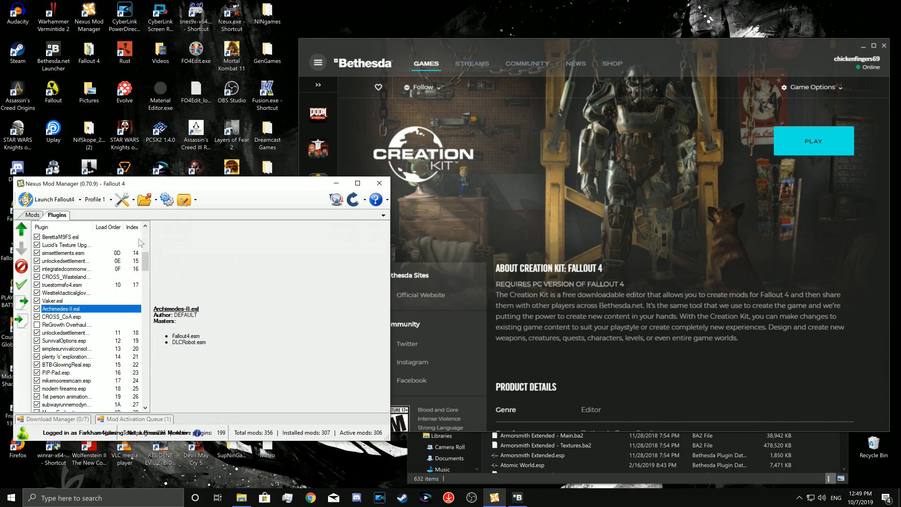
pyautogui.scroll(-3)
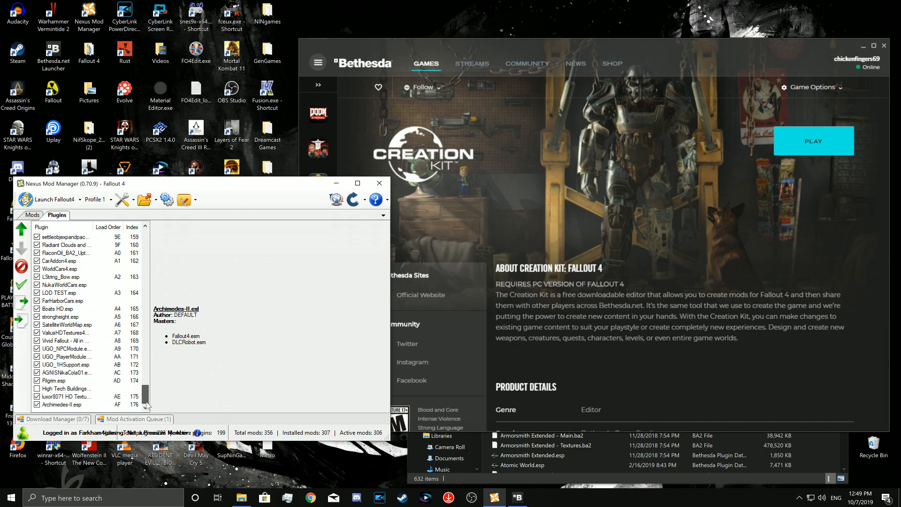
# - Delete Archimedes-II.esp from the Fallout 4 Data folder, then close Explorer and the mod manager
pyautogui.click(63, 404)
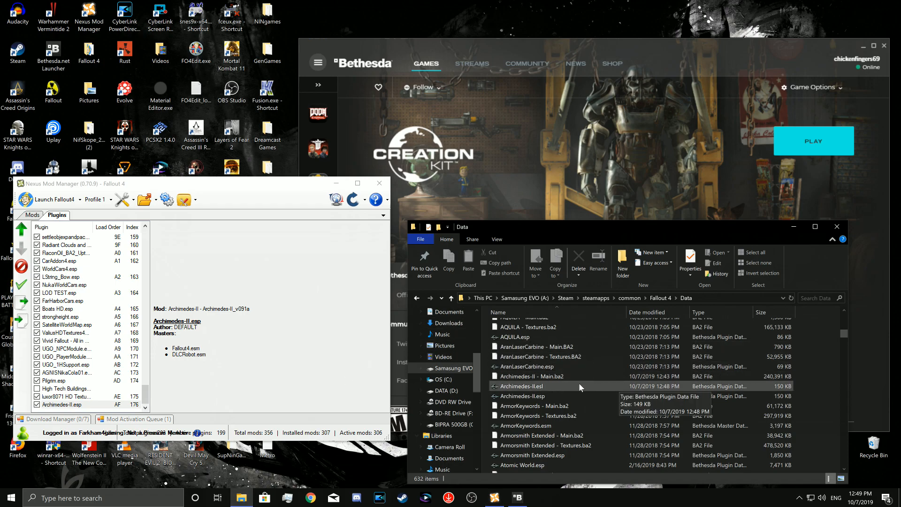
pyautogui.moveTo(520, 395)
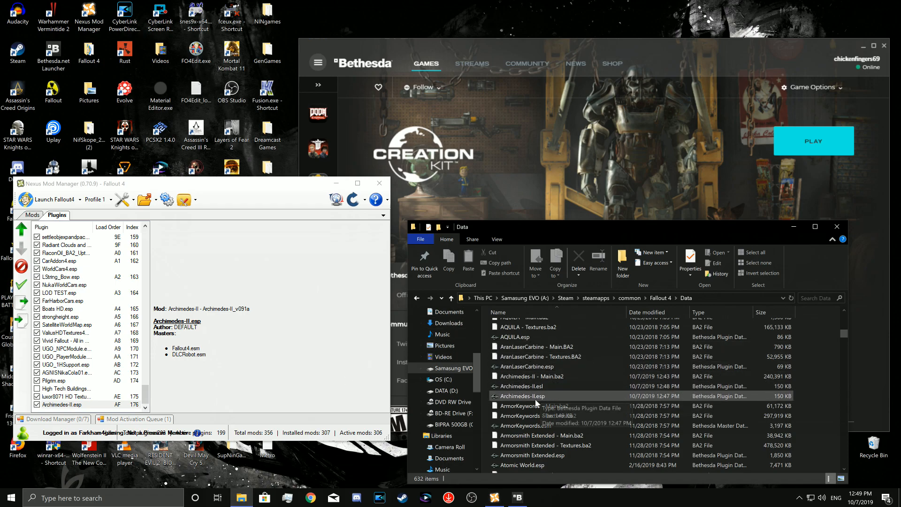
pyautogui.click(520, 396)
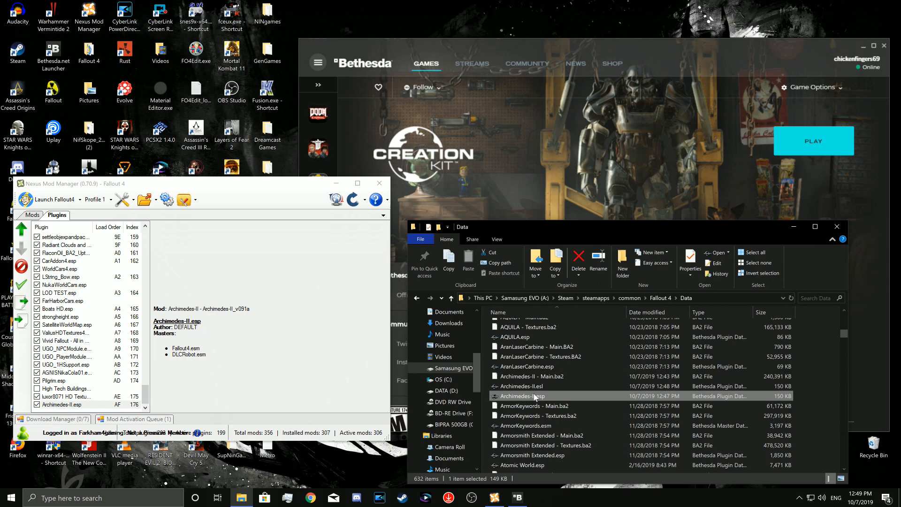
pyautogui.press('Delete')
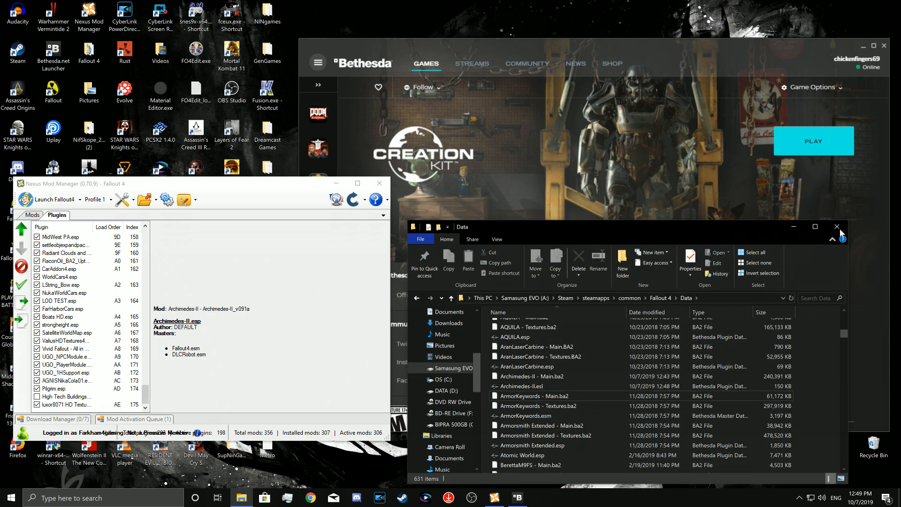
pyautogui.click(837, 226)
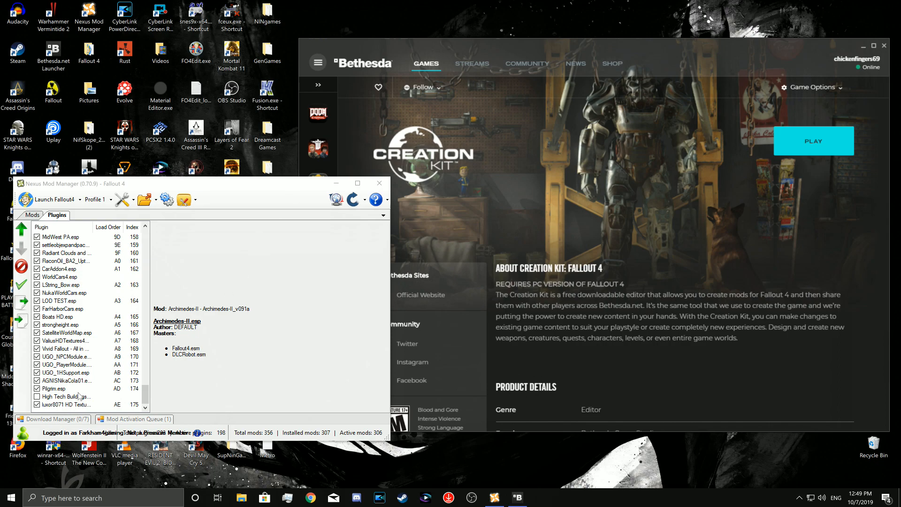
pyautogui.scroll(3)
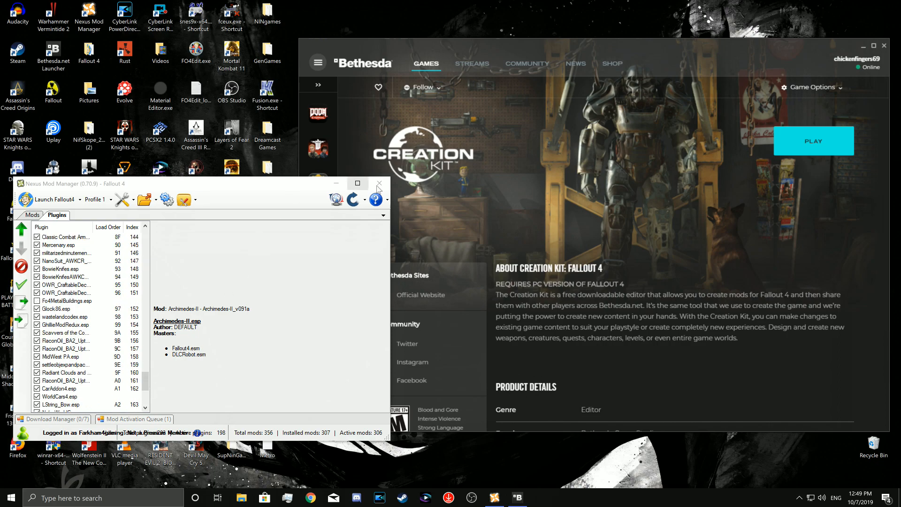
pyautogui.click(378, 183)
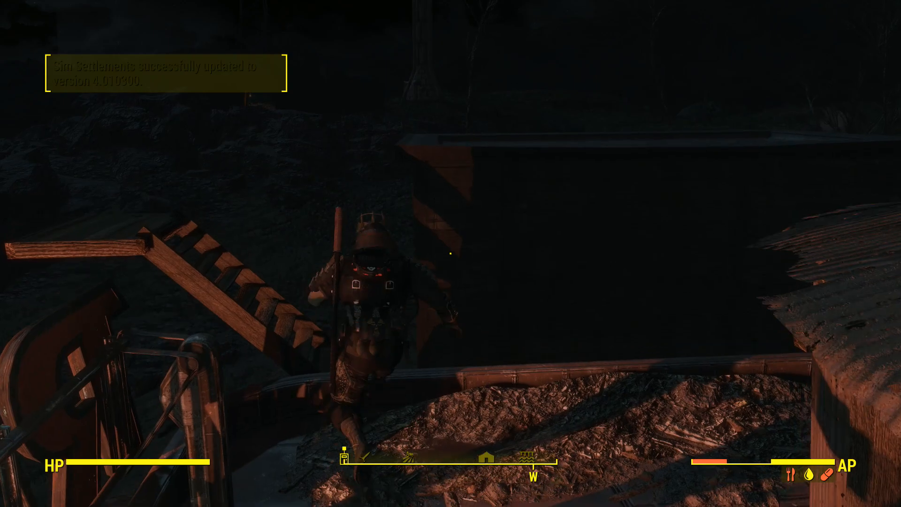
pyautogui.moveTo(450, 253)
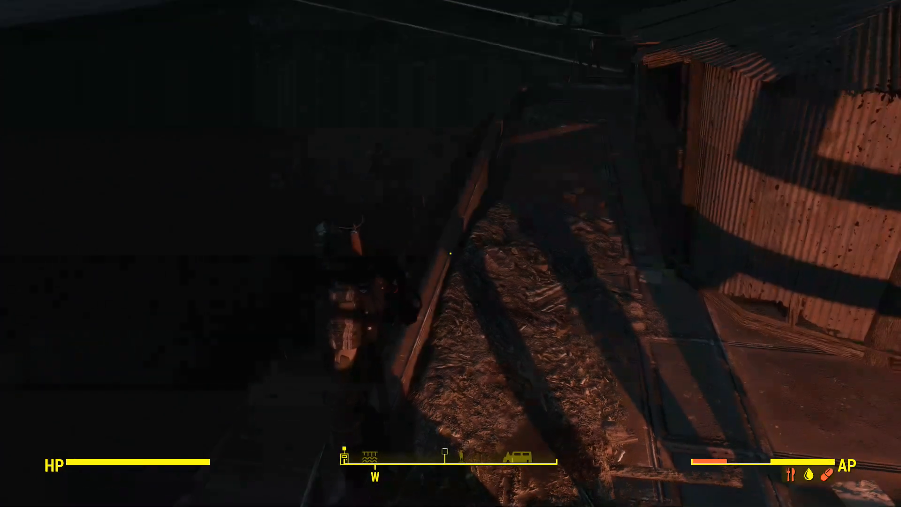
pyautogui.moveTo(451, 253)
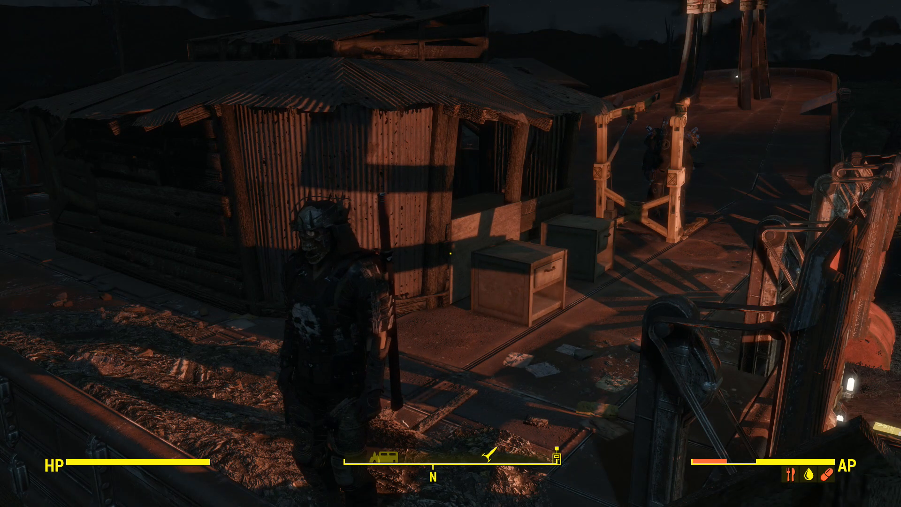